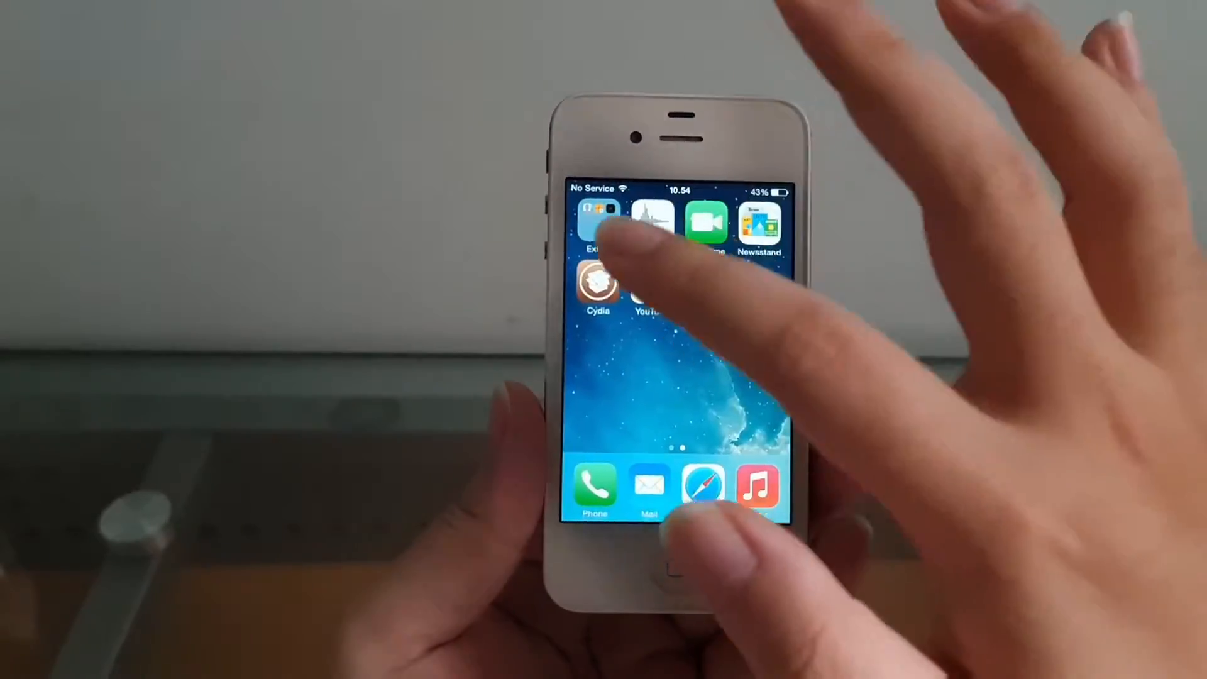
- Find Filza File Manager through Cydia's search and select its package
{"action": "left_click", "coordinate": [596, 282]}
{"action": "type", "text": "Filza"}
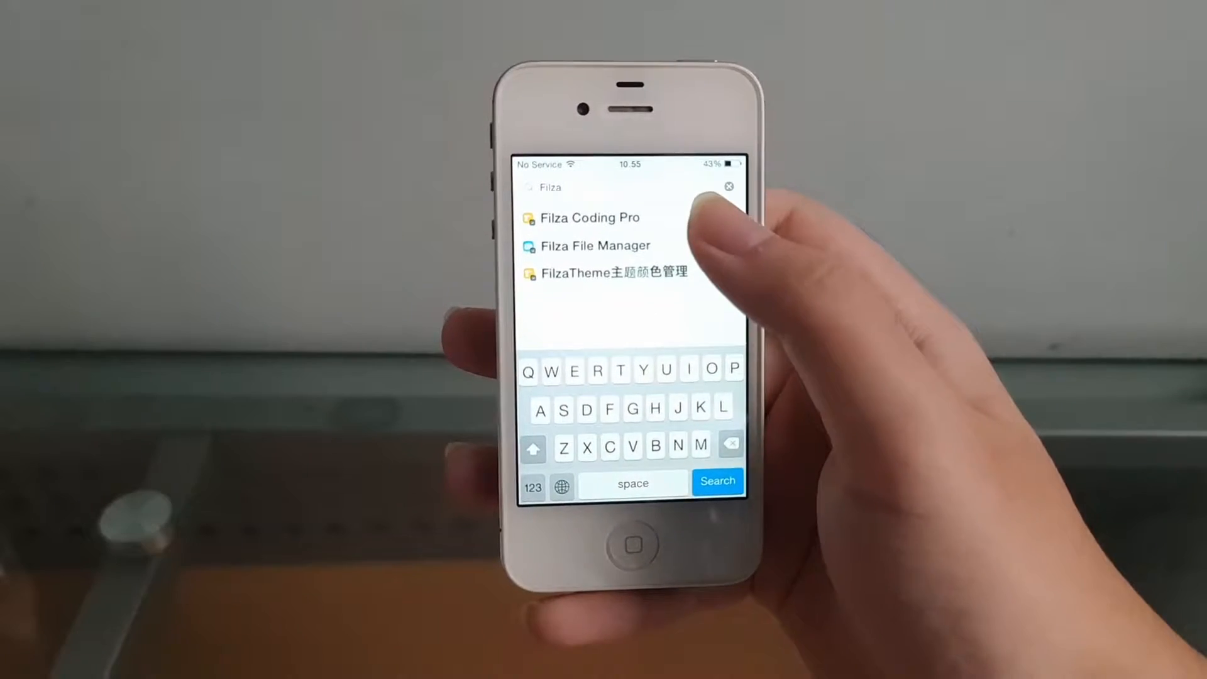
{"action": "left_click", "coordinate": [594, 245]}
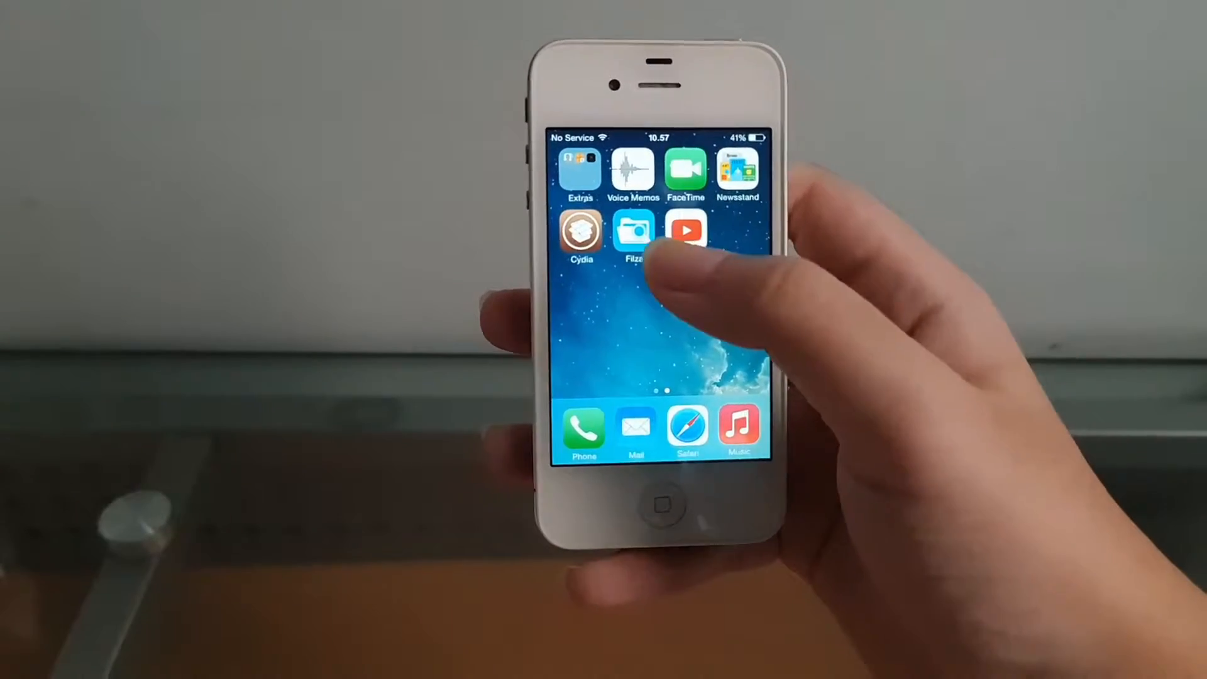
- Browse Filza through User > Applications into the YouTube.app bundle until Info.plist is in view
{"action": "left_click", "coordinate": [632, 233]}
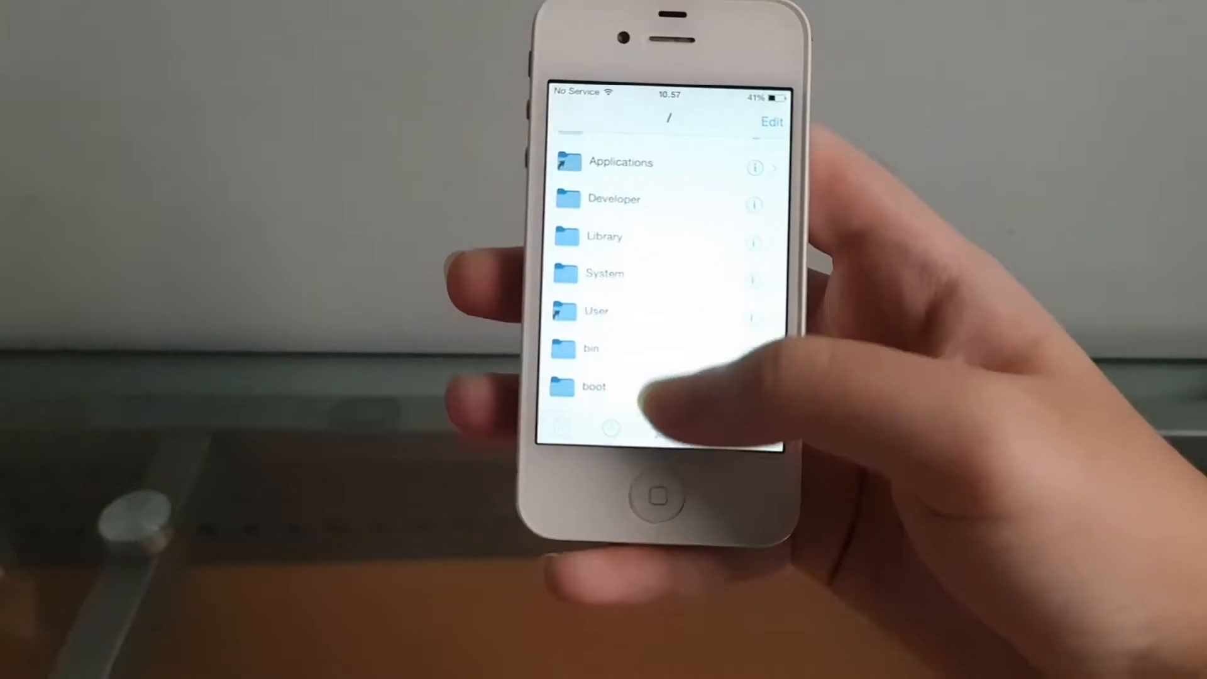
{"action": "left_click", "coordinate": [595, 310]}
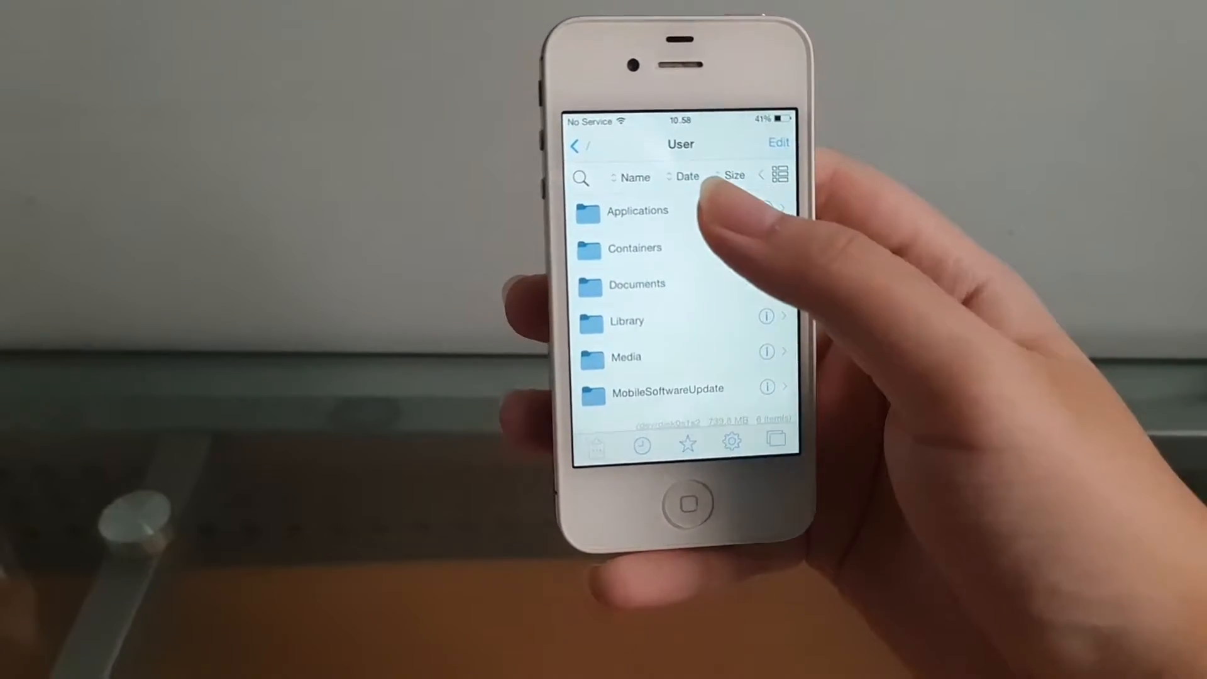
{"action": "left_click", "coordinate": [637, 210]}
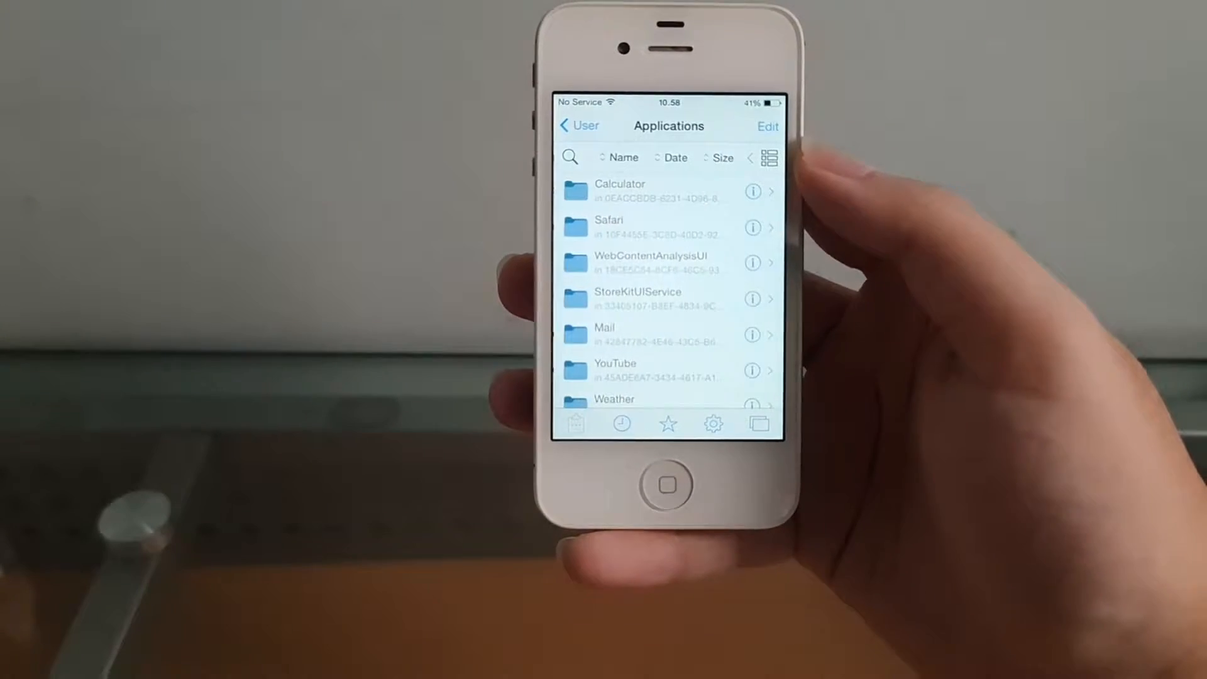
{"action": "scroll", "scroll_direction": "down", "scroll_amount": 3}
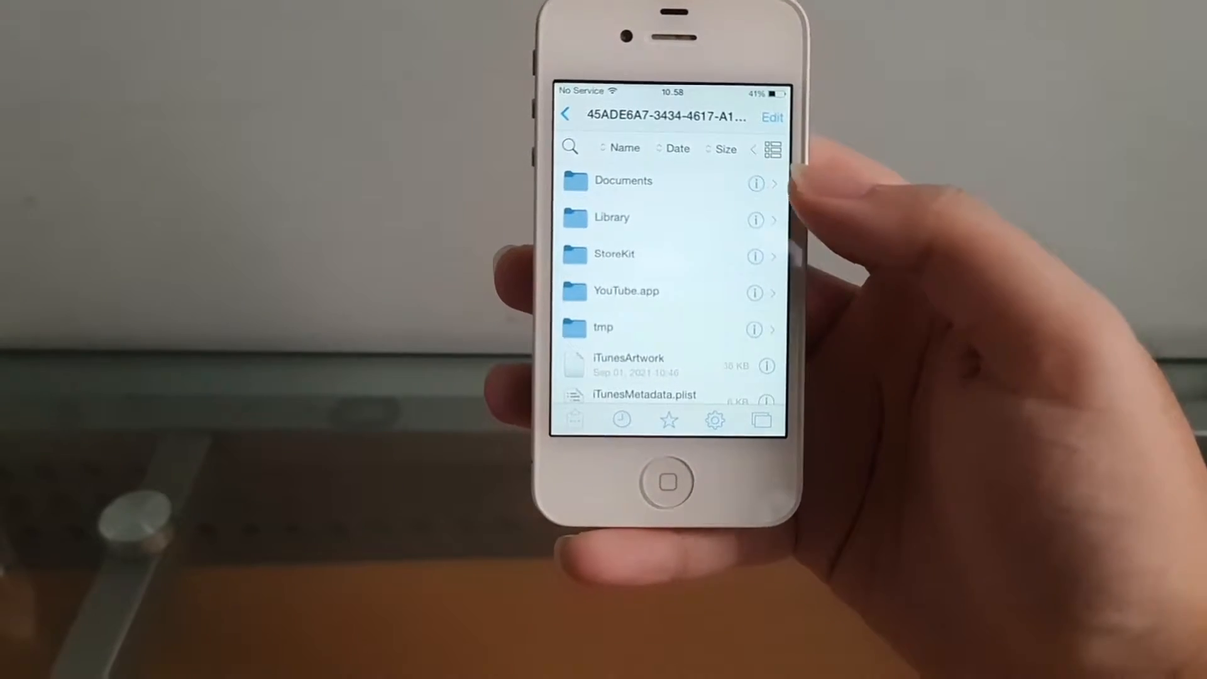
{"action": "left_click", "coordinate": [626, 290]}
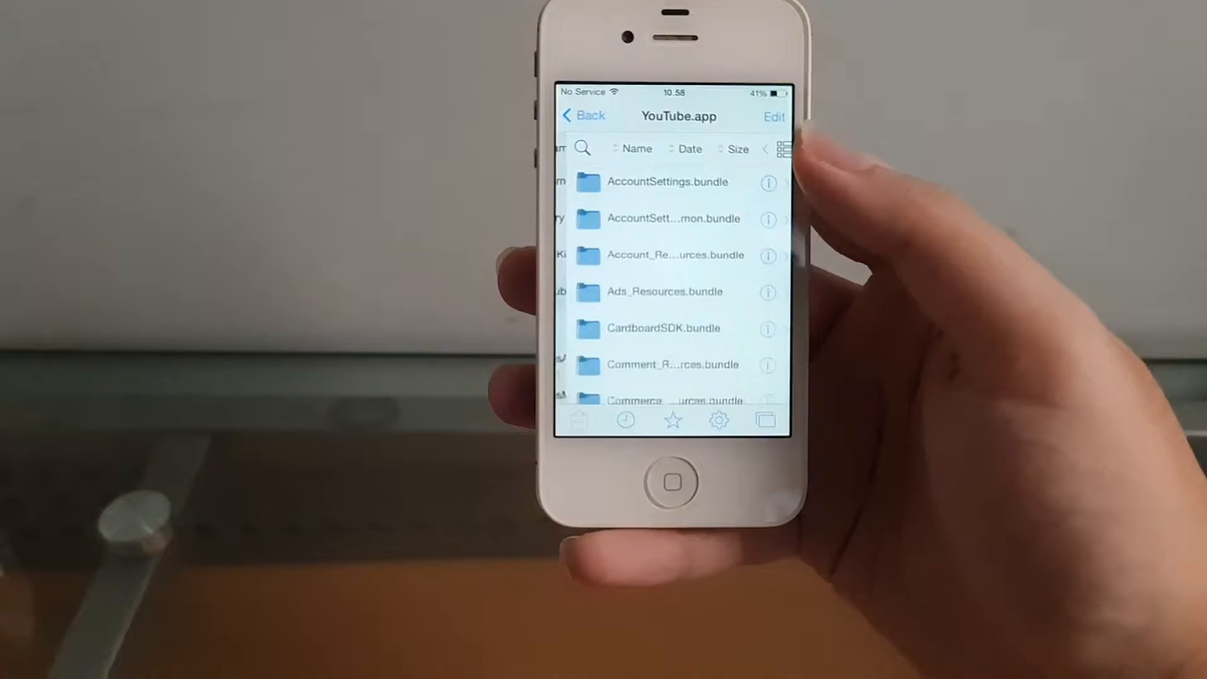
{"action": "scroll", "scroll_direction": "down", "scroll_amount": 3}
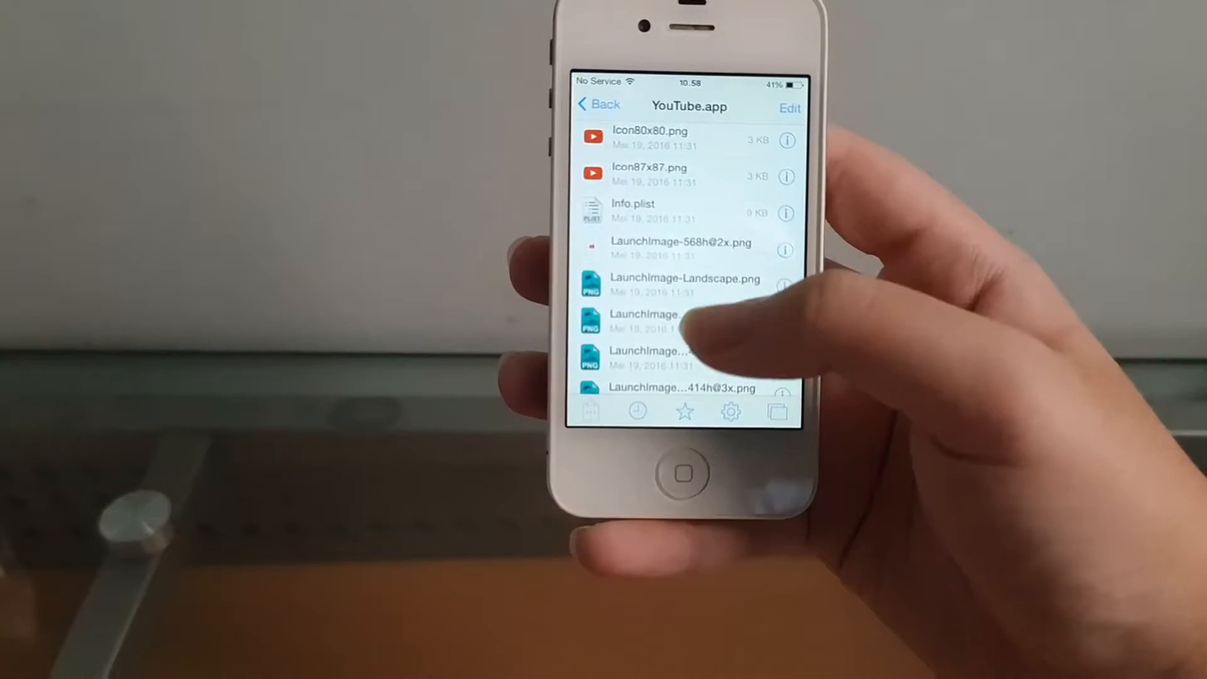
- View YouTube's Info.plist with the Root dictionary expanded down to CFBundleVersion
{"action": "left_click", "coordinate": [632, 212]}
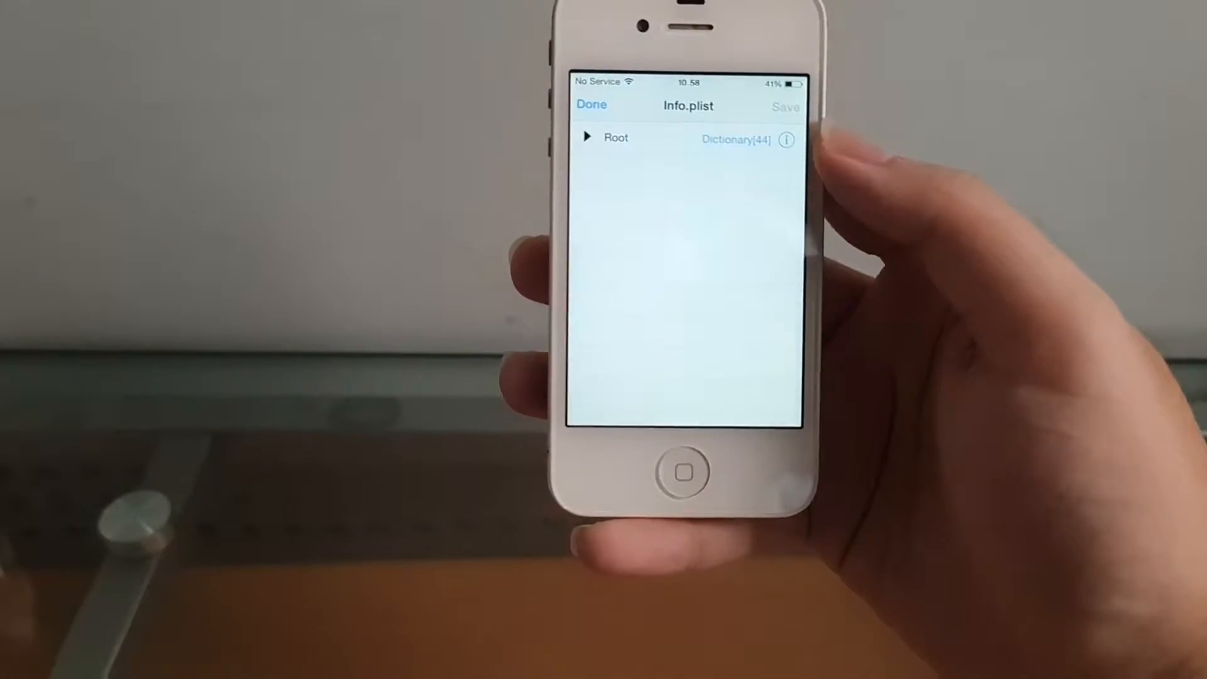
{"action": "left_click", "coordinate": [587, 137]}
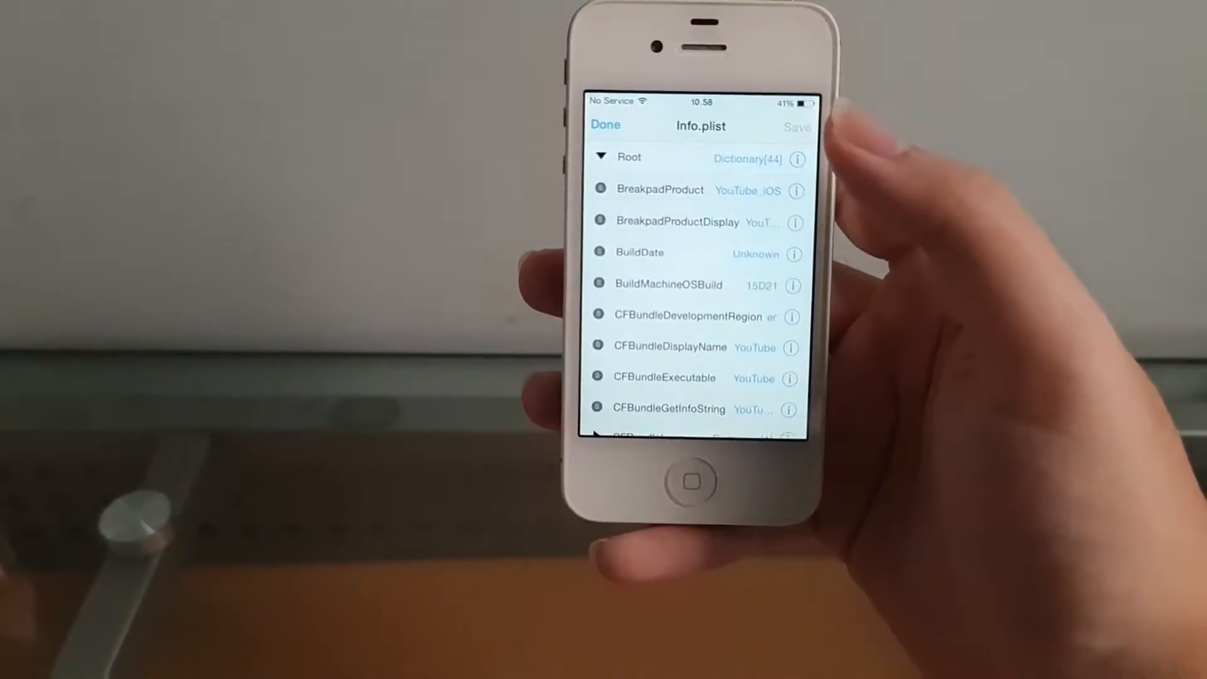
{"action": "scroll", "scroll_direction": "down", "scroll_amount": 3}
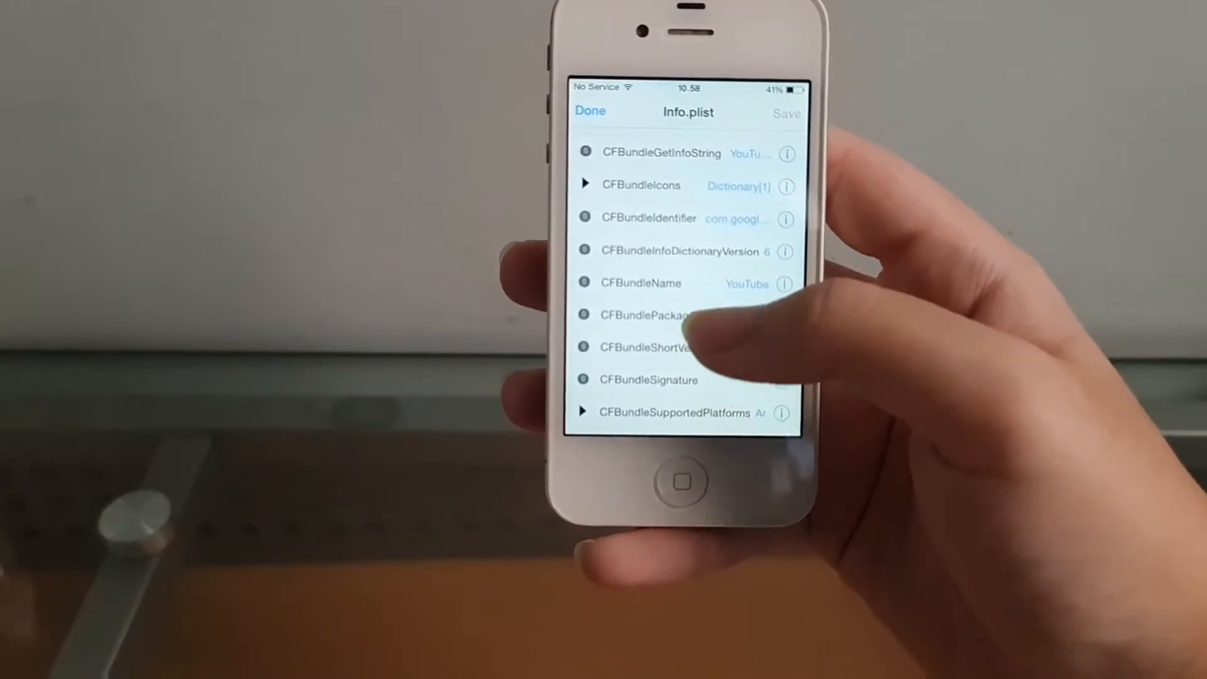
{"action": "scroll", "scroll_direction": "down", "scroll_amount": 3}
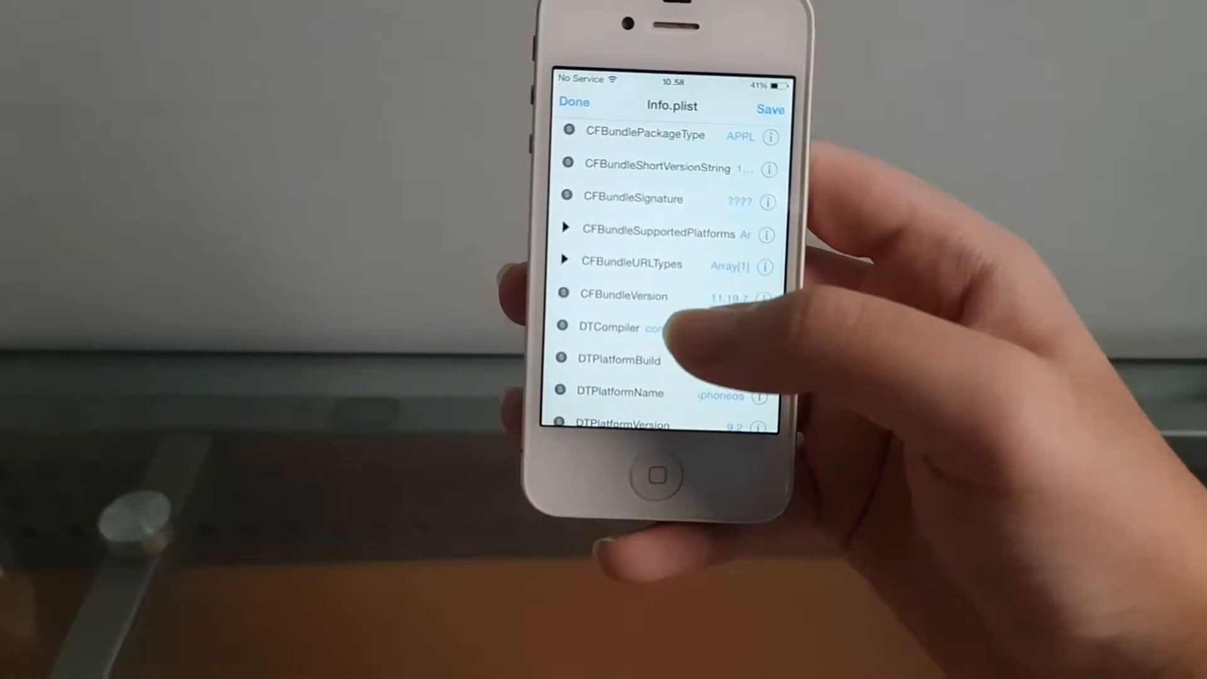
- Set CFBundleVersion to 14.02 and save the edited Info.plist
{"action": "left_click", "coordinate": [623, 294]}
{"action": "type", "text": "14.02"}
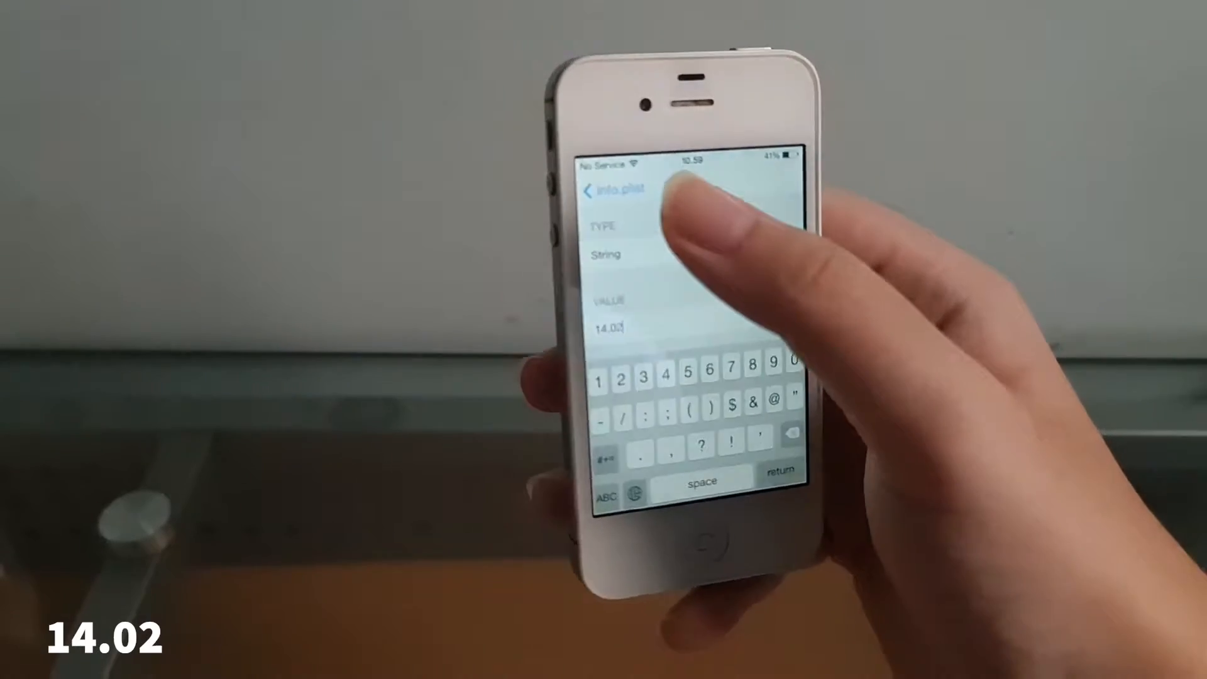
{"action": "left_click", "coordinate": [596, 190]}
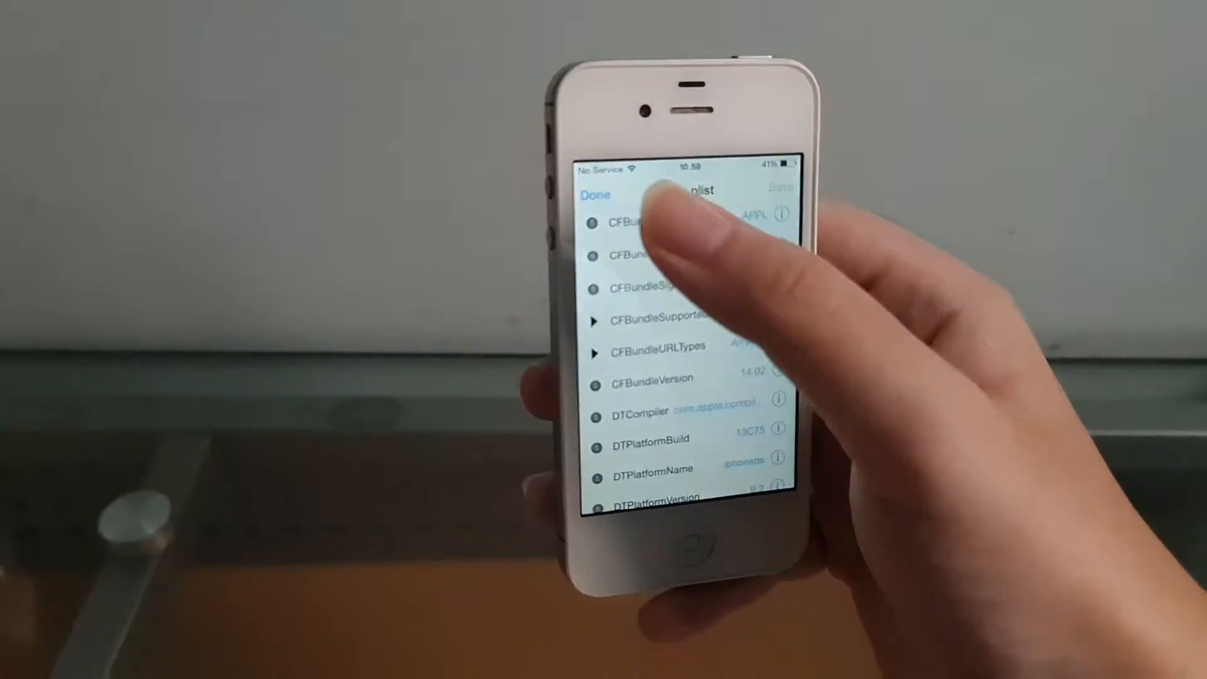
{"action": "left_click", "coordinate": [594, 195]}
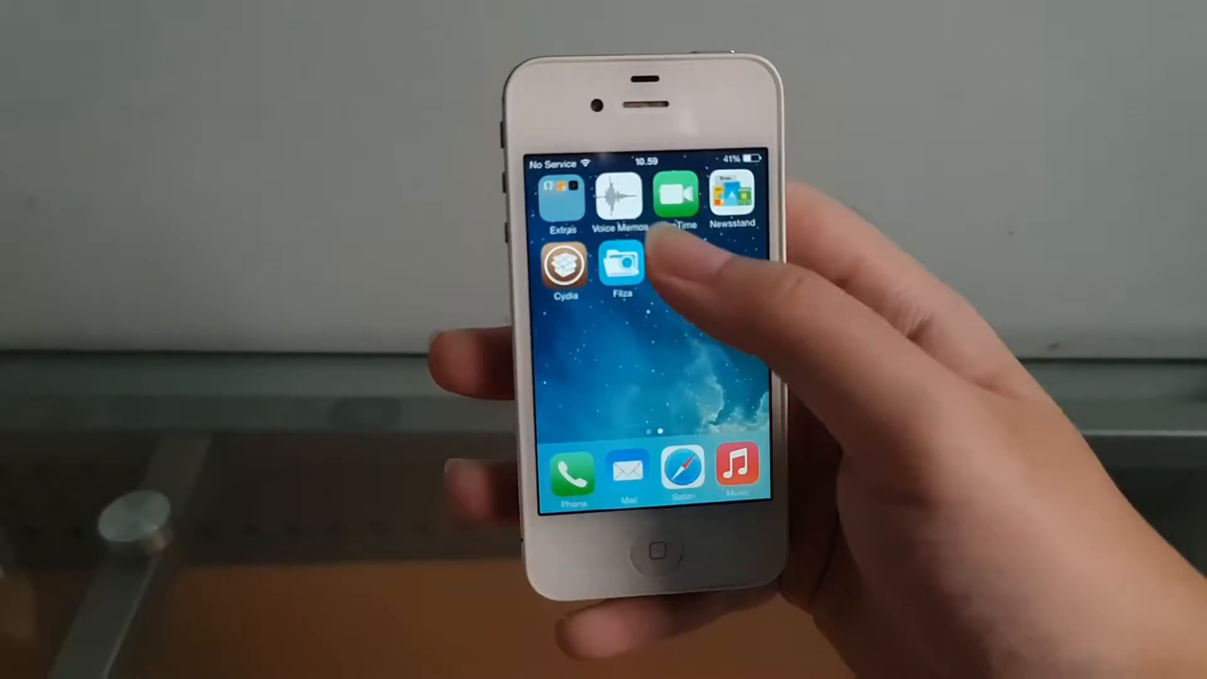
- Launch YouTube, dismiss its Update Required prompt and return to the home screen
{"action": "left_click", "coordinate": [619, 265]}
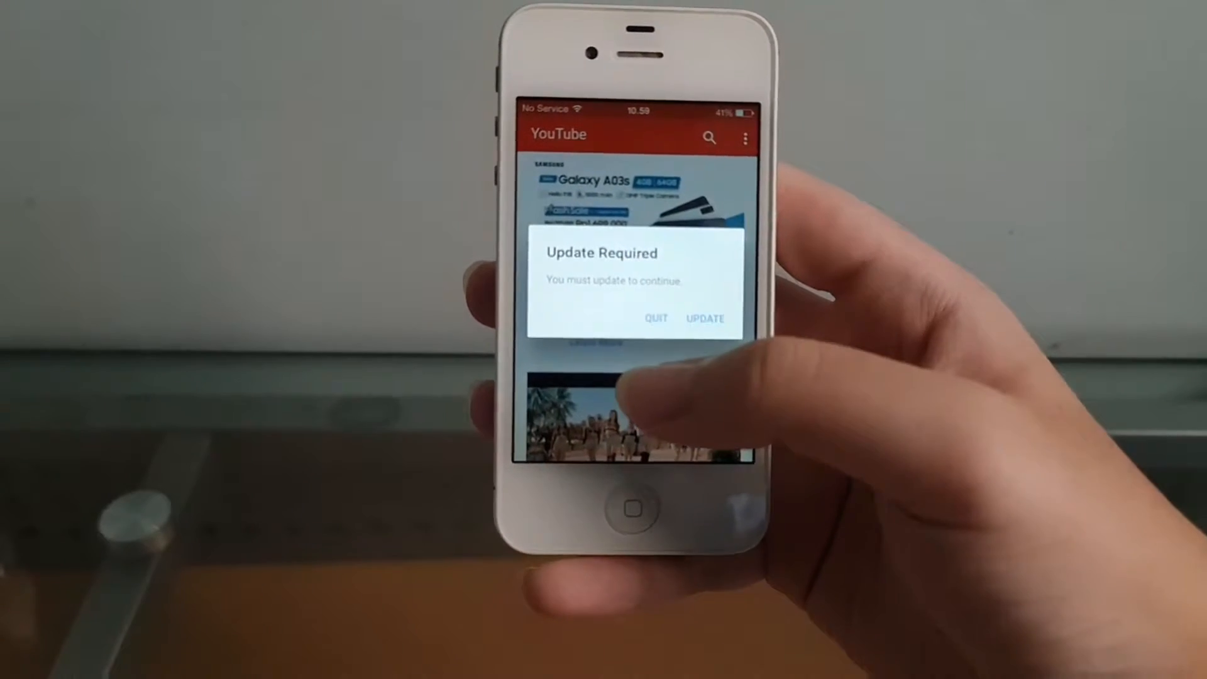
{"action": "left_click", "coordinate": [705, 318]}
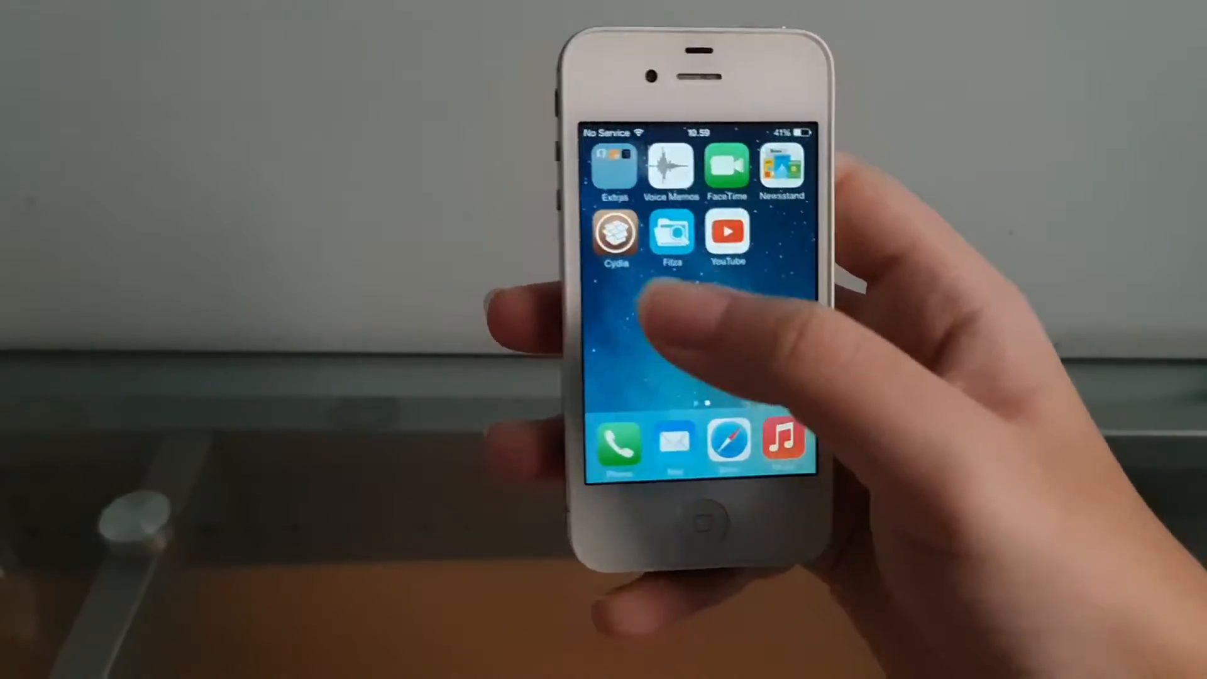
- Add the repo.mtmdev.org source in Cydia, list all its packages and select Cydia Substrate
{"action": "left_click", "coordinate": [615, 231]}
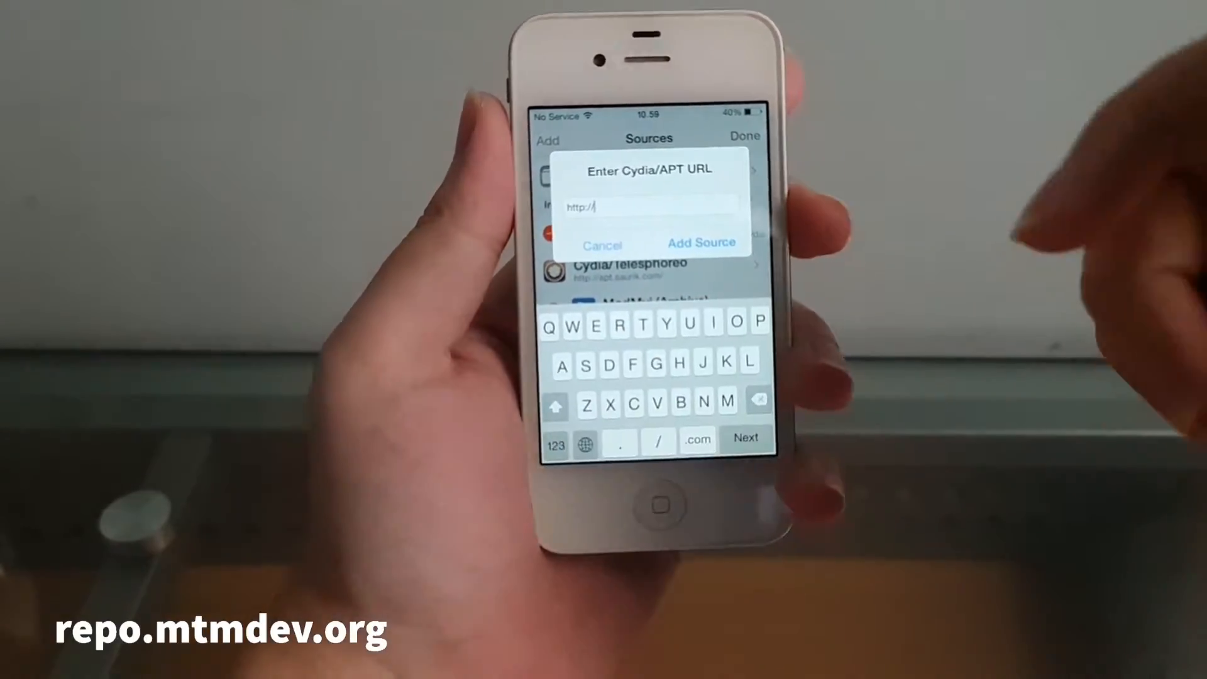
{"action": "left_click", "coordinate": [700, 243]}
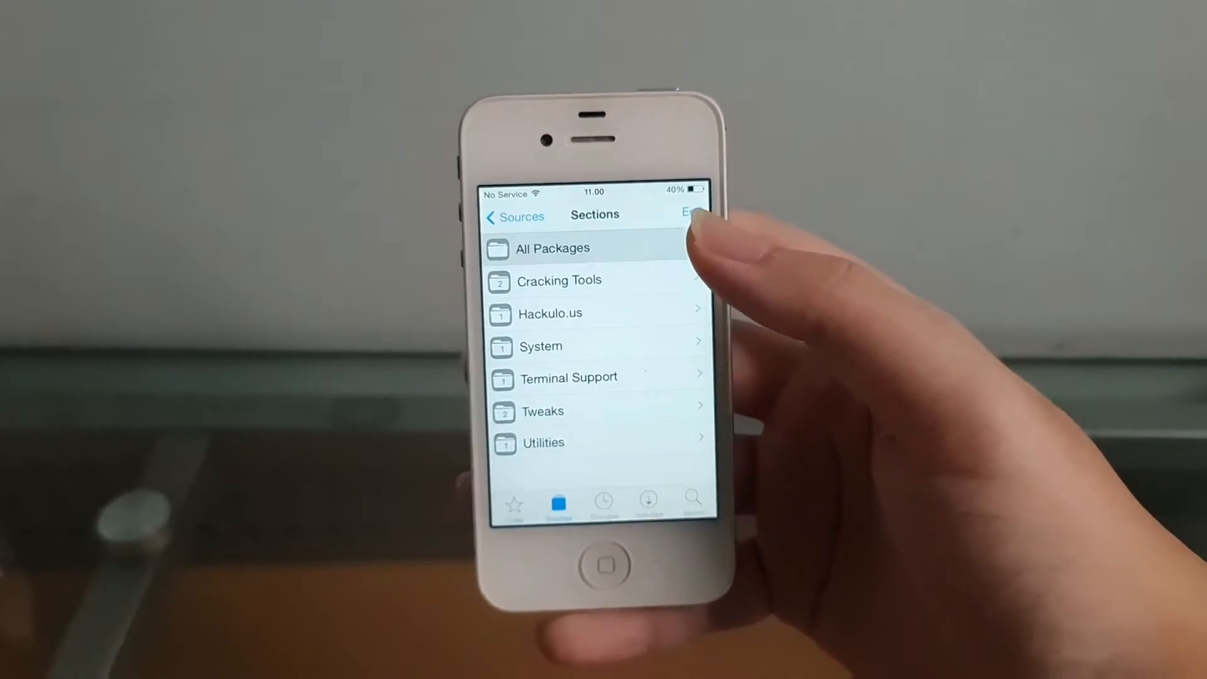
{"action": "left_click", "coordinate": [551, 247]}
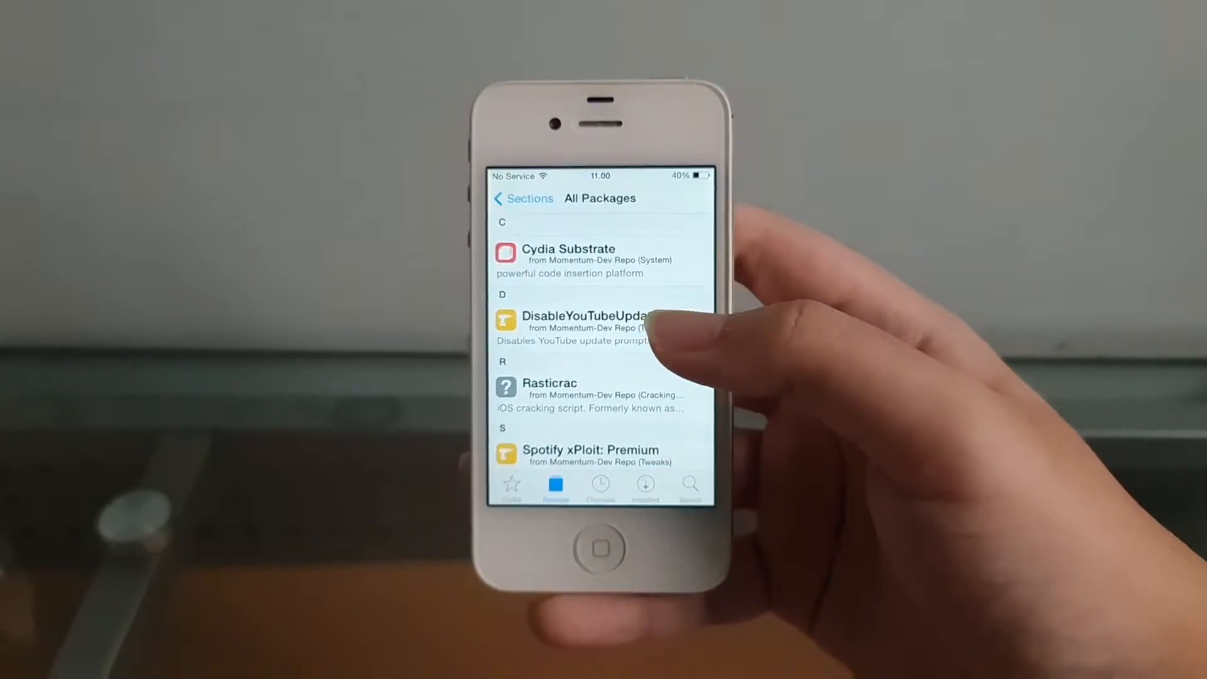
{"action": "scroll", "scroll_direction": "down", "scroll_amount": 3}
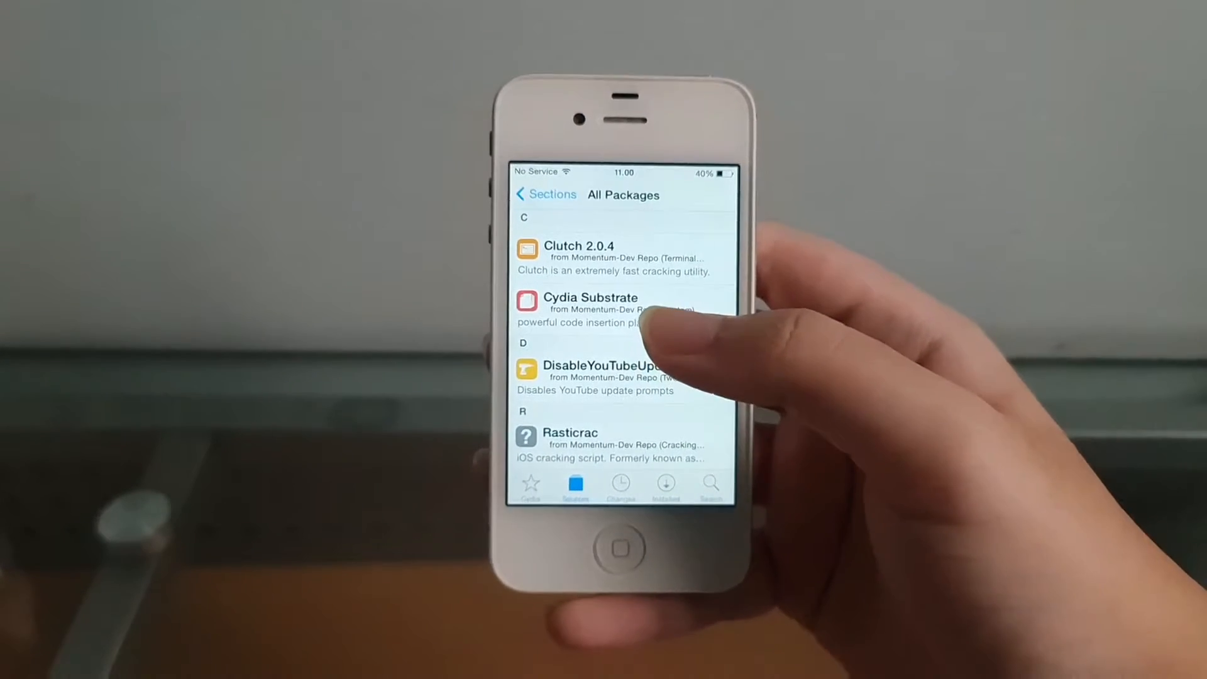
{"action": "left_click", "coordinate": [589, 308]}
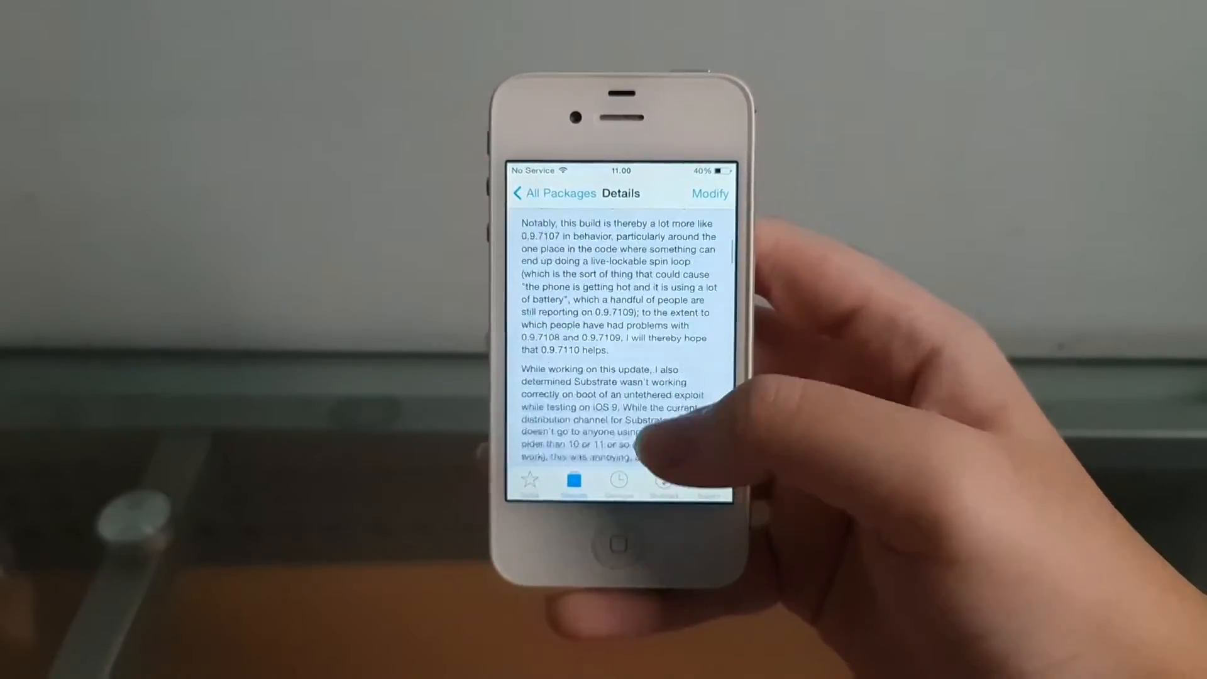
- Read through the Cydia Substrate details, then select a package from the Momentum-Dev list
{"action": "scroll", "scroll_direction": "down", "scroll_amount": 3}
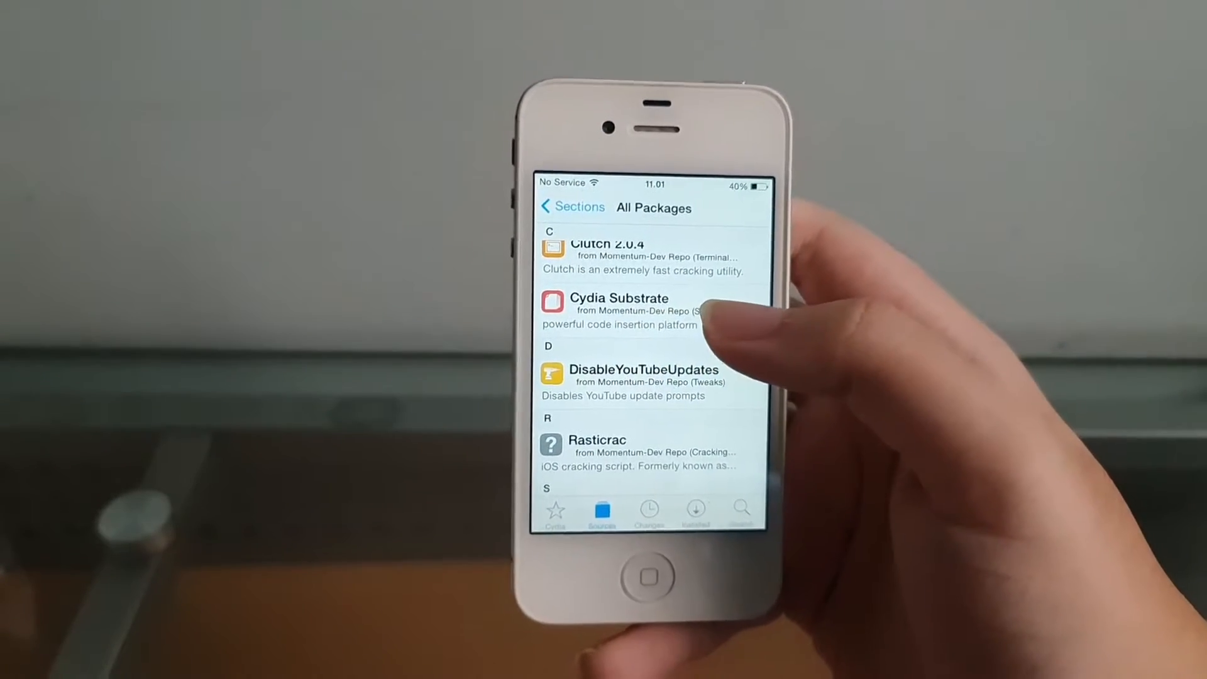
{"action": "left_click", "coordinate": [618, 310]}
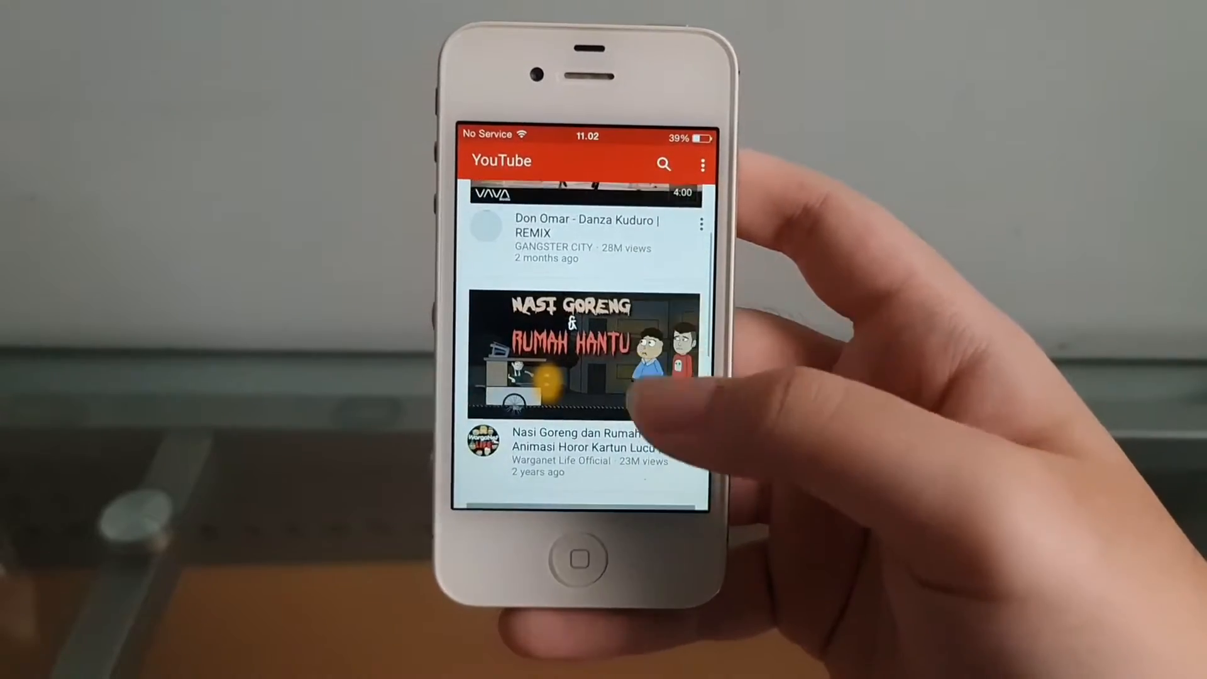
- Scroll down YouTube's home feed, which now loads without an update prompt
{"action": "scroll", "scroll_direction": "down", "scroll_amount": 3}
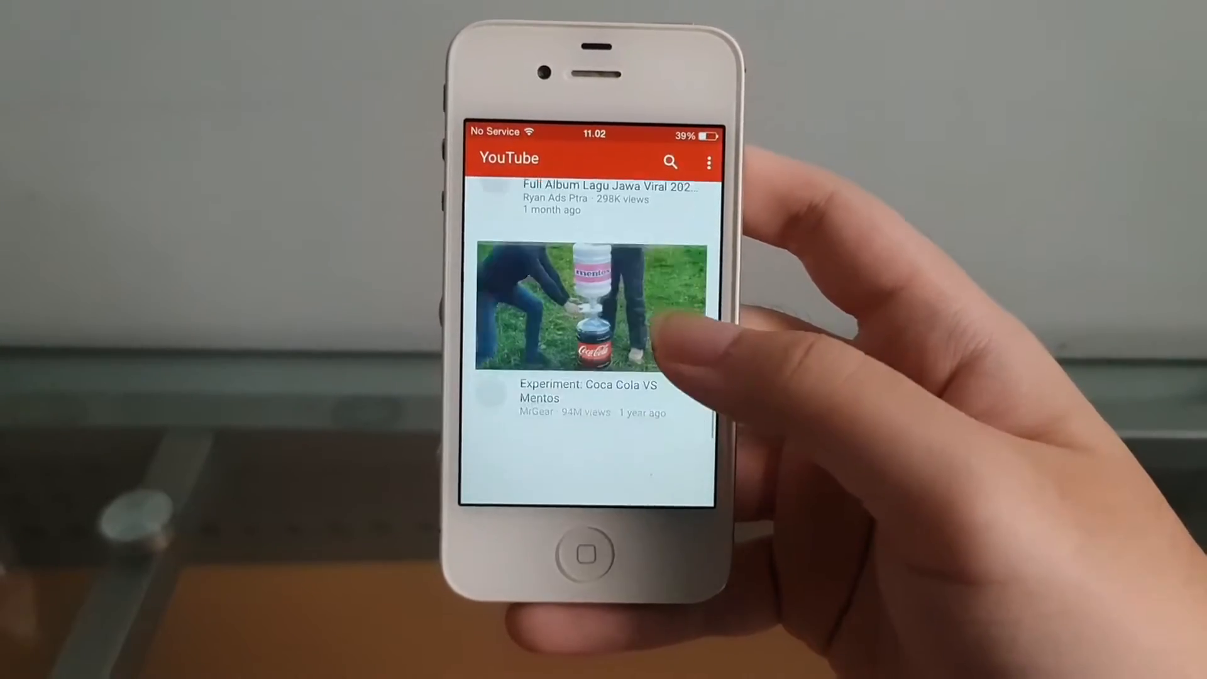
{"action": "scroll", "scroll_direction": "down", "scroll_amount": 3}
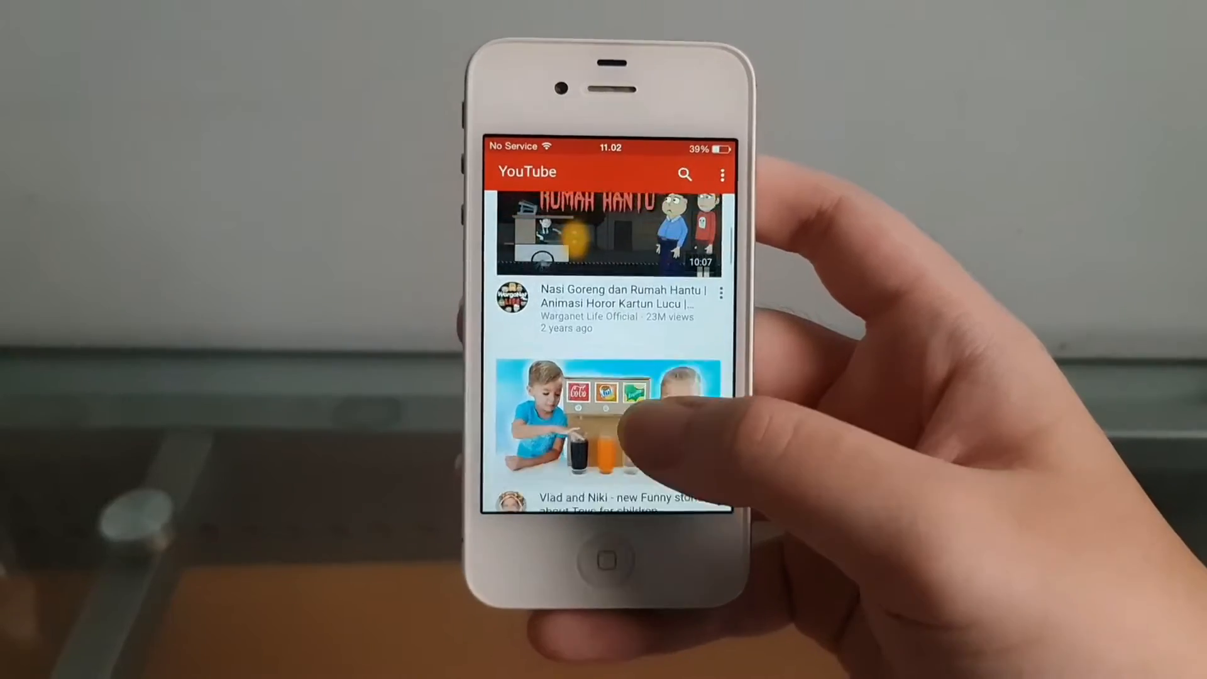
{"action": "scroll", "scroll_direction": "down", "scroll_amount": 3}
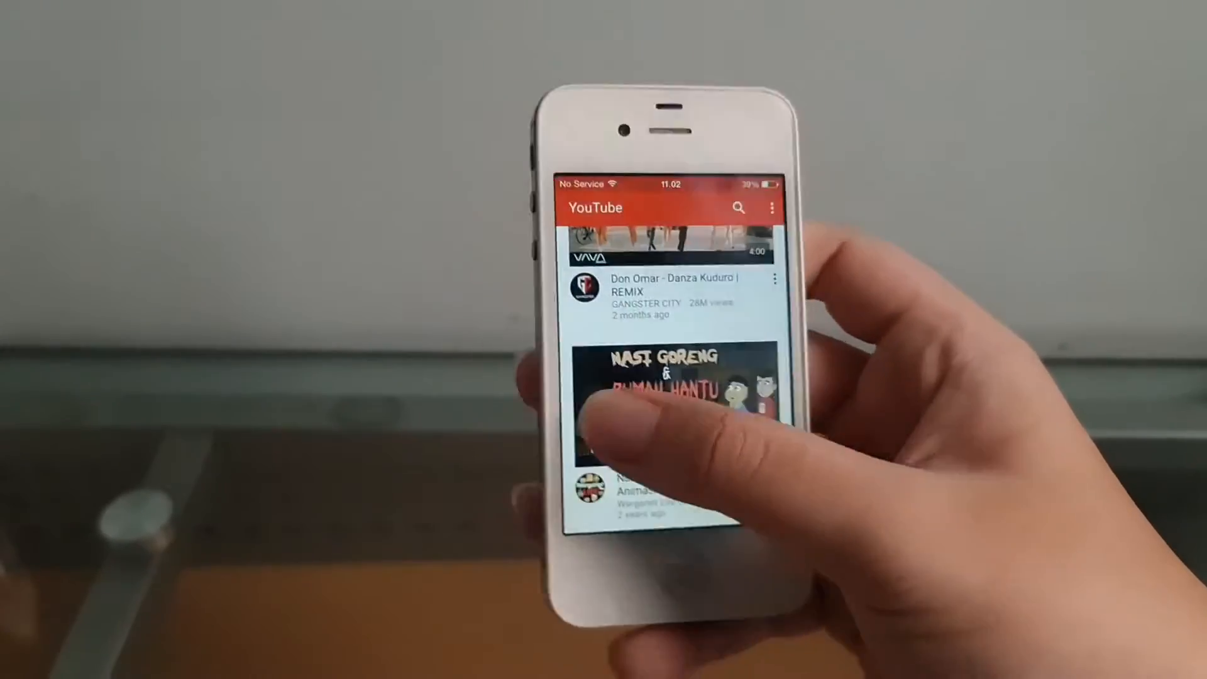
{"action": "scroll", "scroll_direction": "down", "scroll_amount": 3}
{"action": "type", "text": "W"}
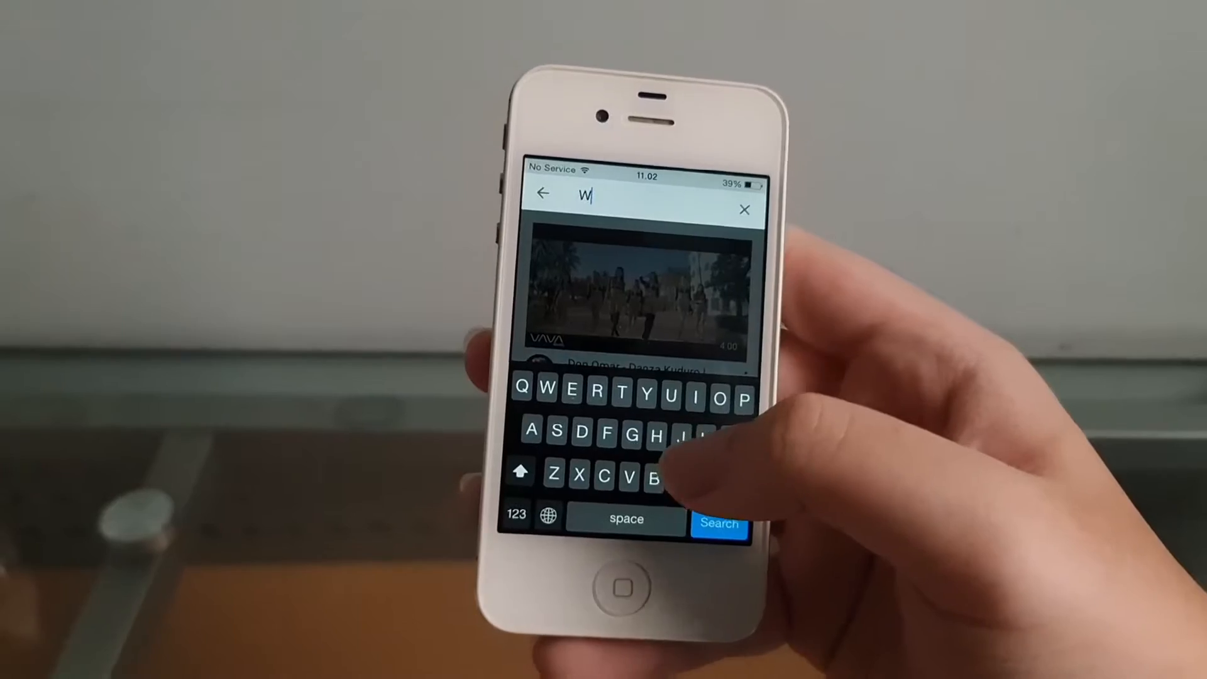
- Search YouTube for 'Walk through the pa…' and run the suggested song title
{"action": "type", "text": "alk through the pa"}
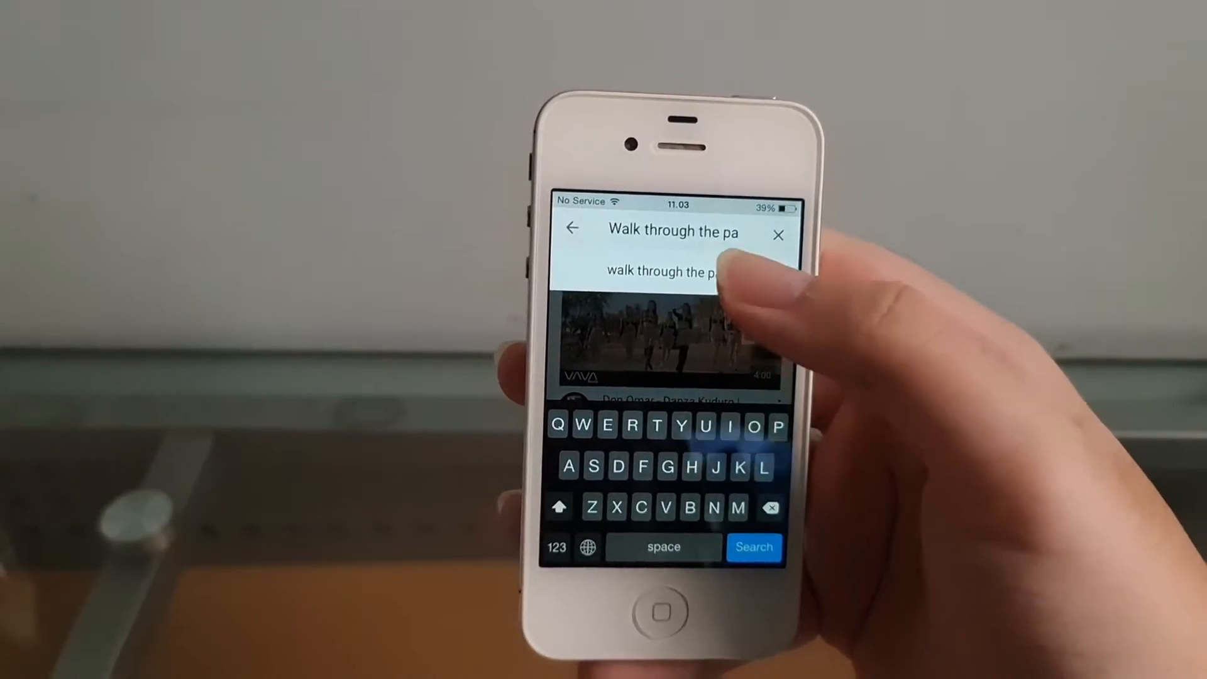
{"action": "left_click", "coordinate": [753, 547]}
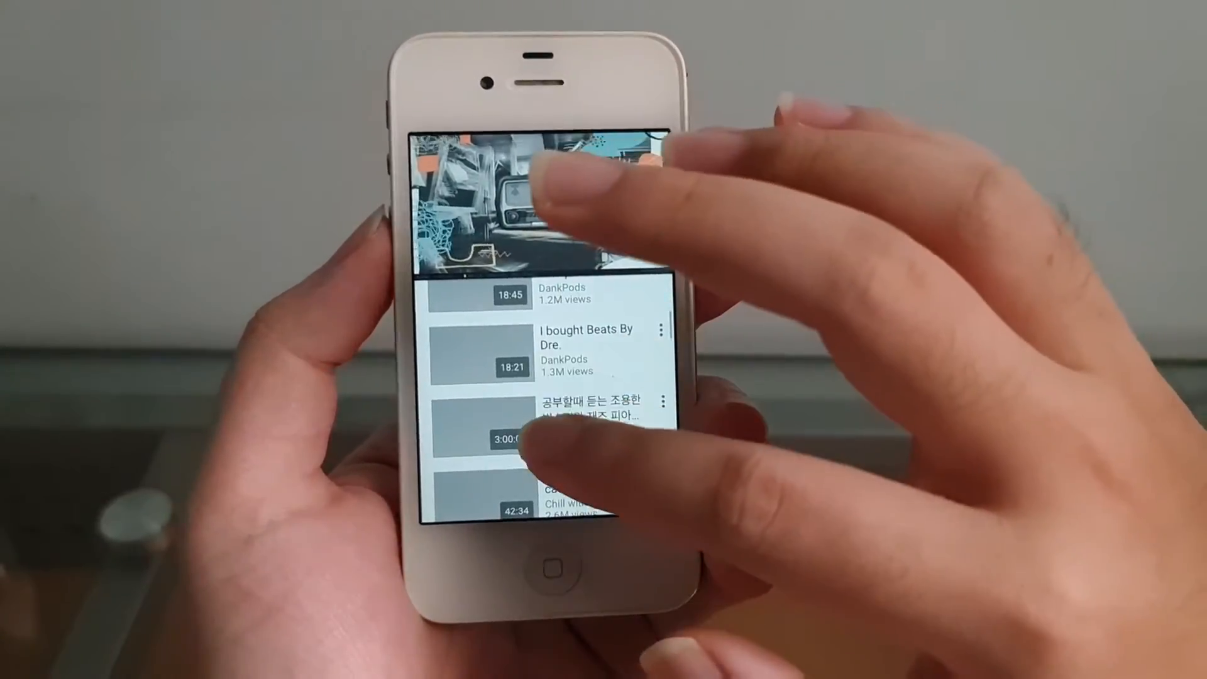
- Scroll the Up next list and tap the playing video to show its playback controls
{"action": "scroll", "scroll_direction": "down", "scroll_amount": 3}
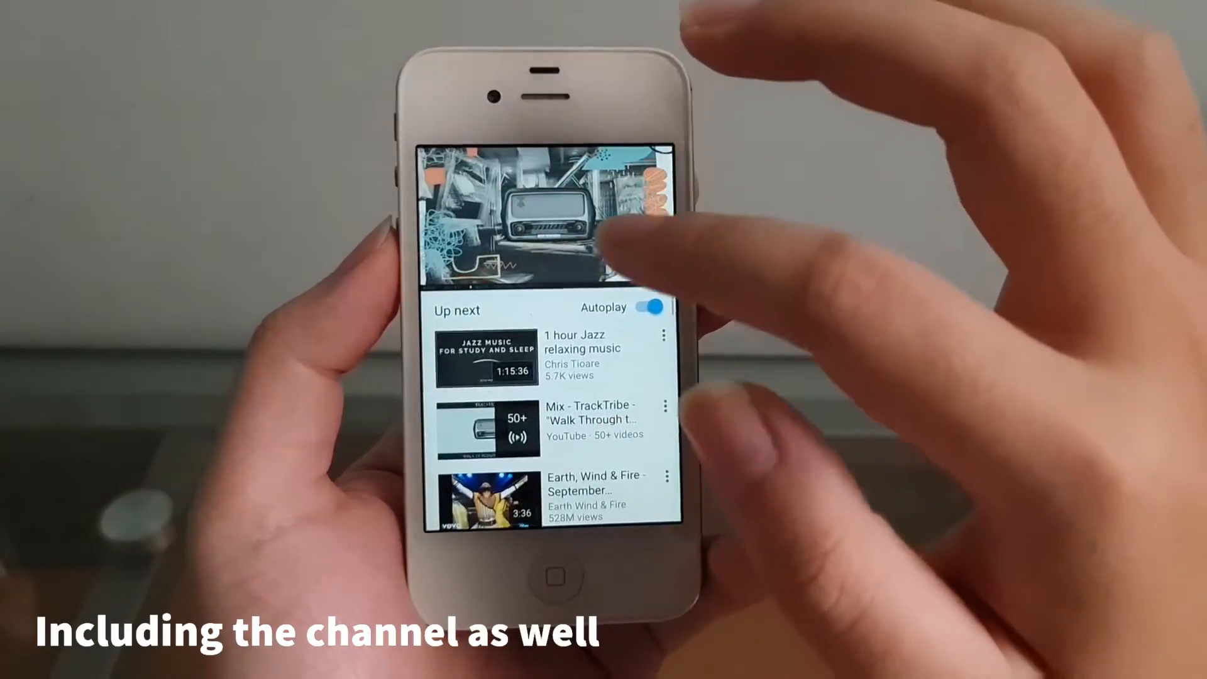
{"action": "left_click", "coordinate": [544, 219]}
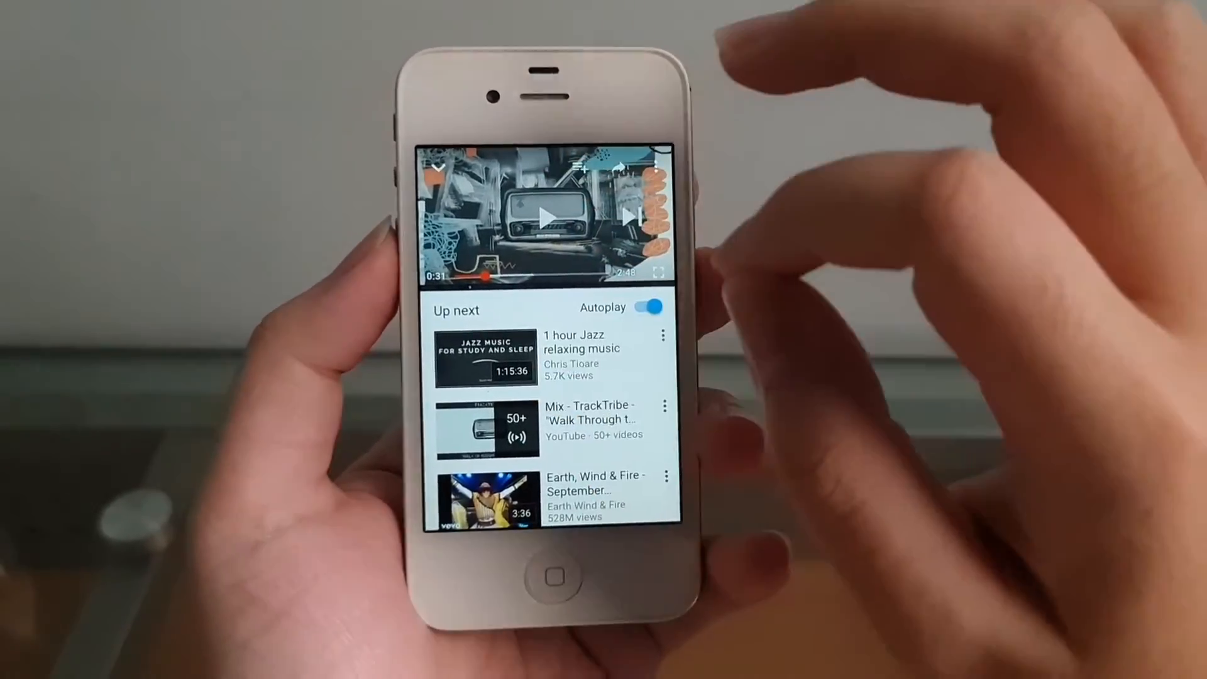